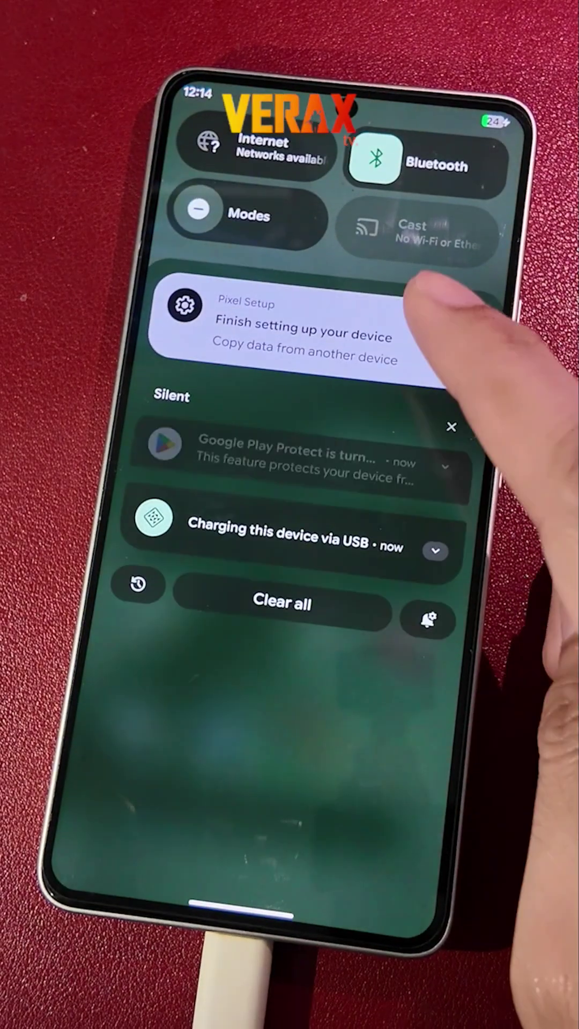
# - Expand the notification shade into Quick Settings and enter the phone's Settings list
pyautogui.scroll(-3)
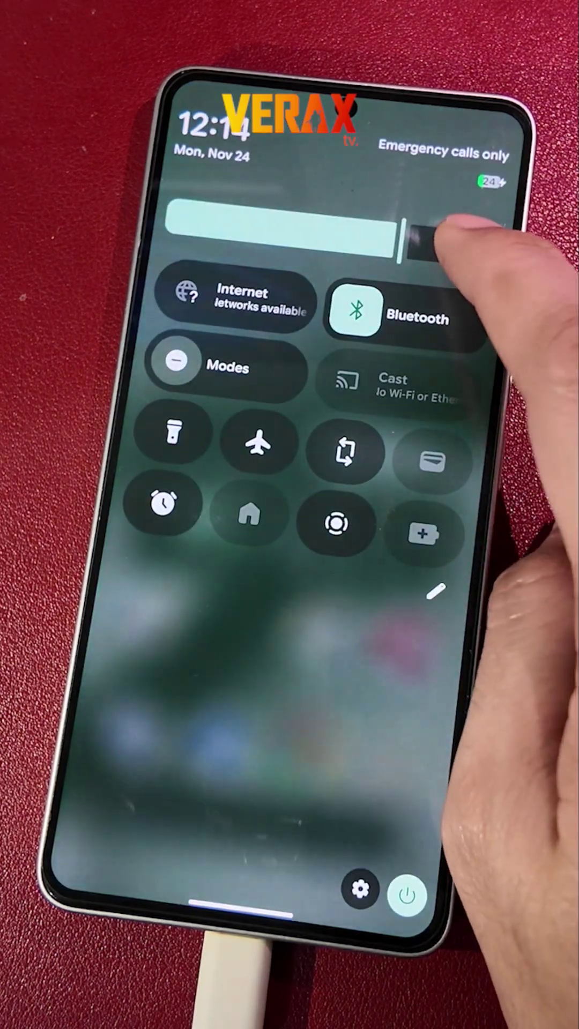
pyautogui.click(360, 891)
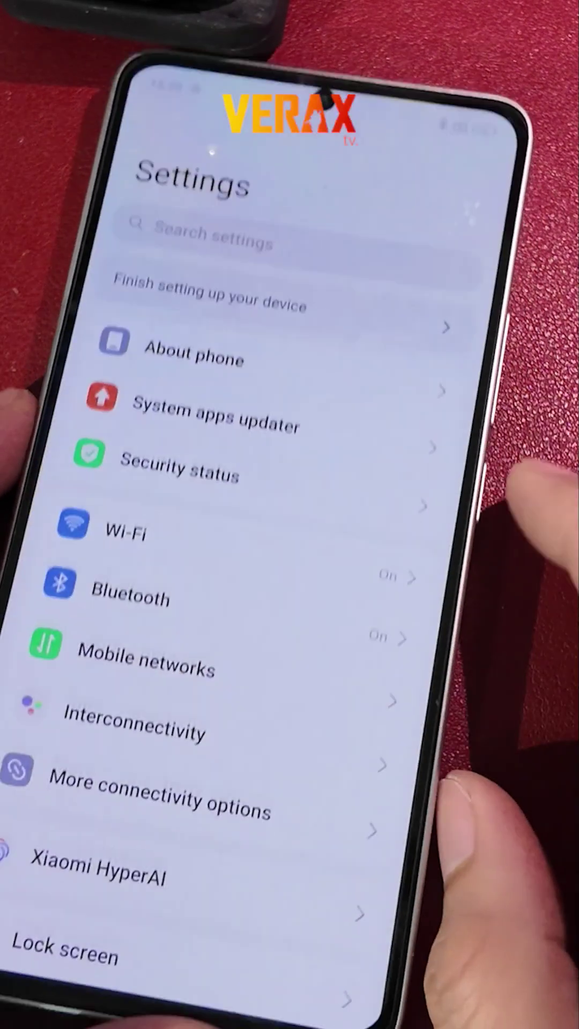
# - View About phone showing POCO F6 on HyperOS 2.0.104.0, then return to the home screen
pyautogui.click(194, 358)
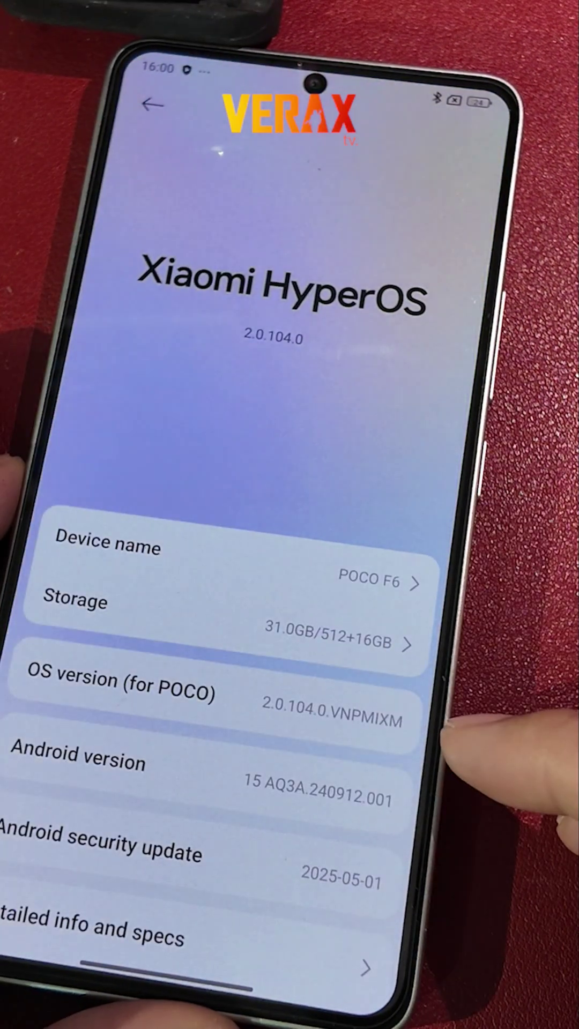
pyautogui.scroll(3)
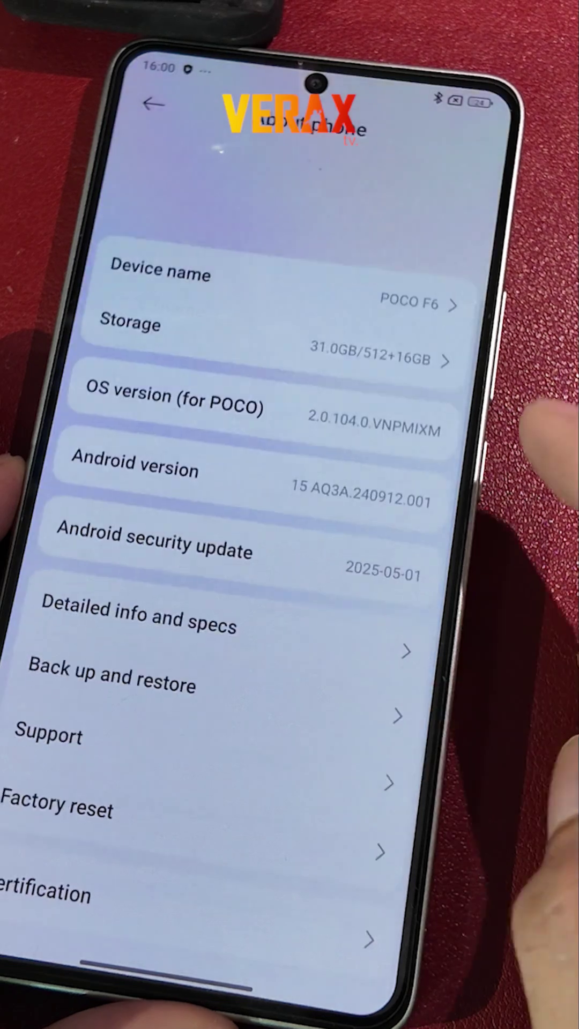
pyautogui.press('HOME')
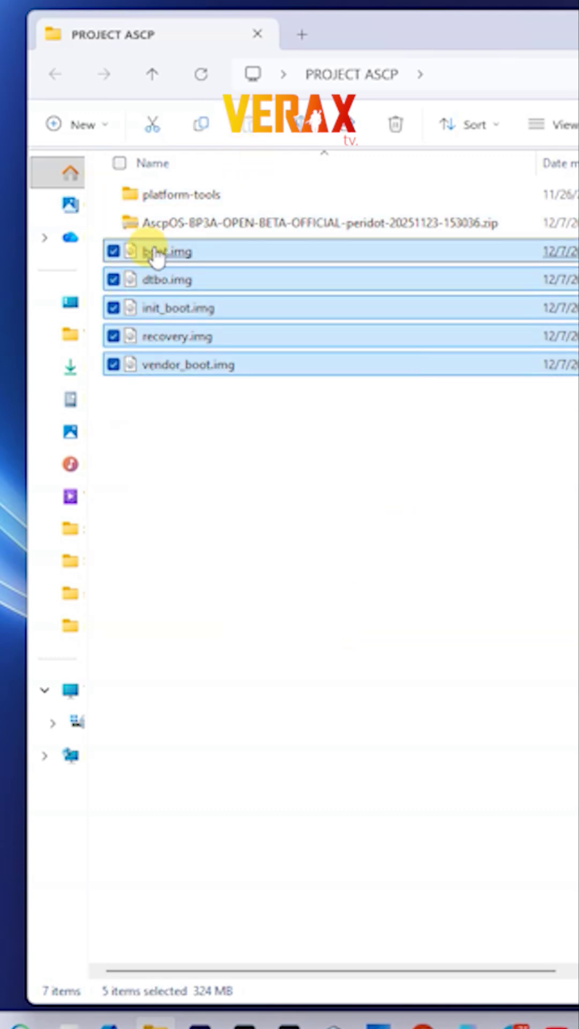
pyautogui.moveTo(255, 195)
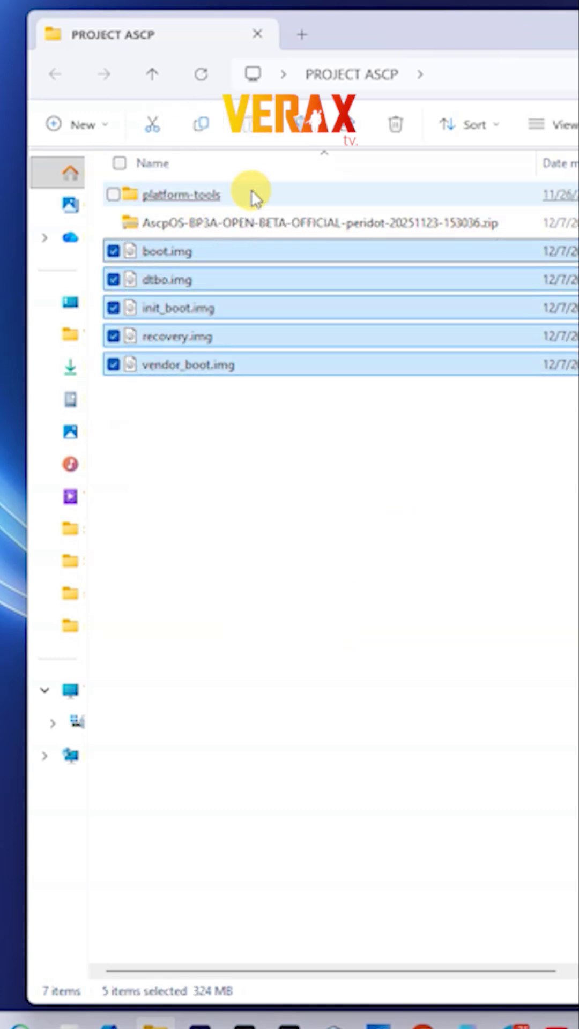
# - Enter platform-tools to confirm the five .img files sit alongside adb and fastboot
pyautogui.doubleClick(182, 194)
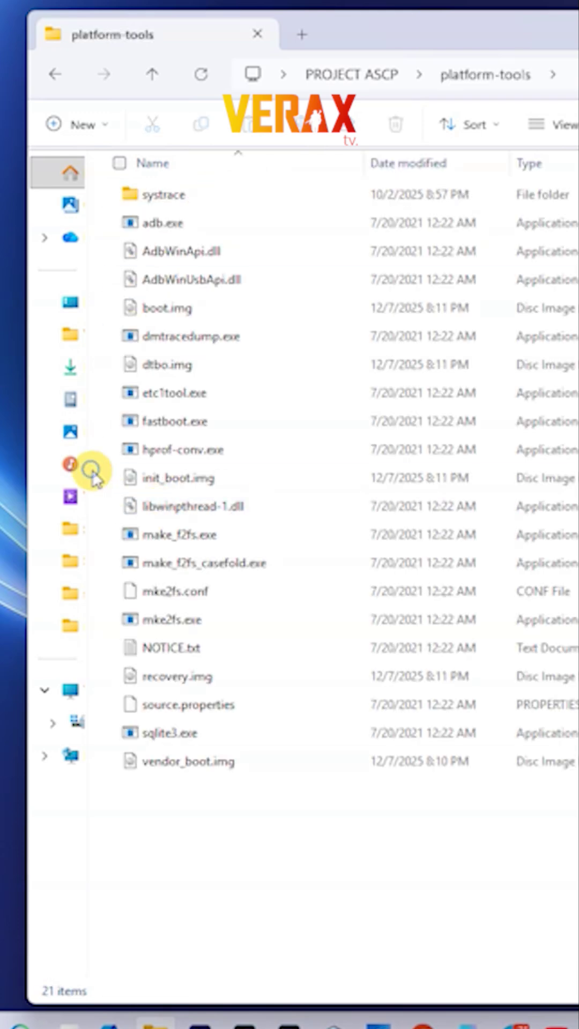